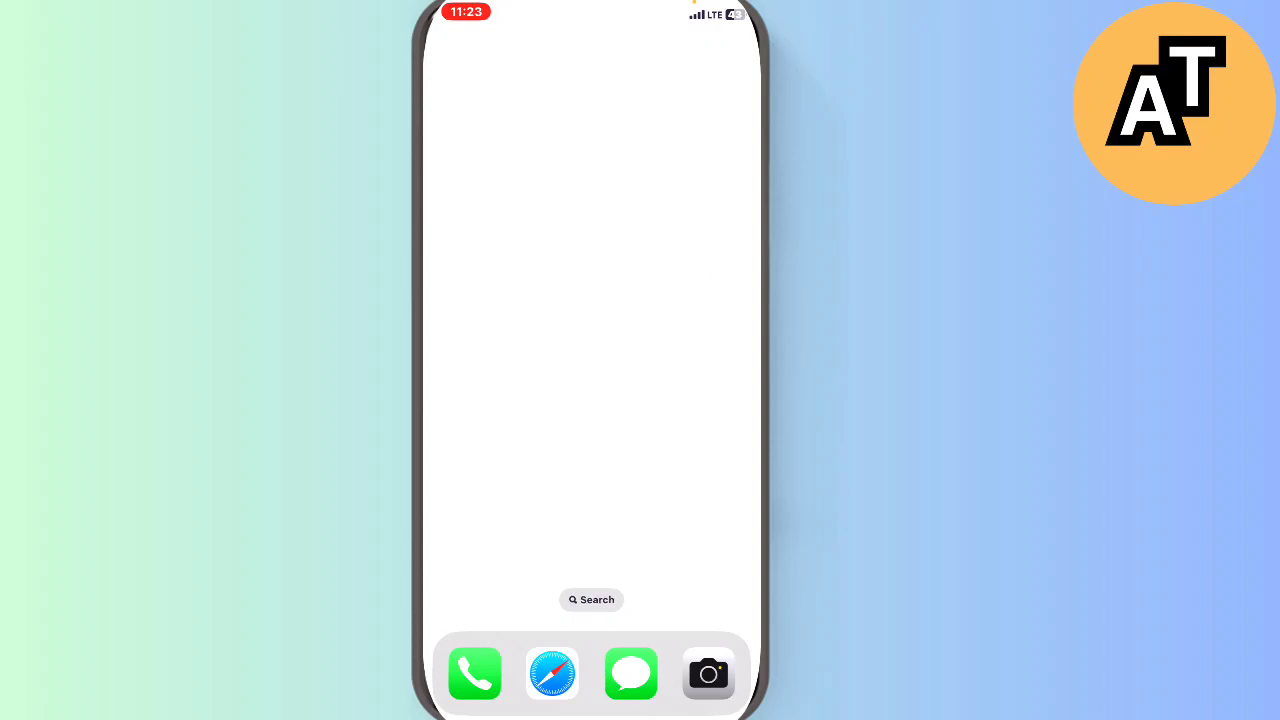
# Step: Launch Safari from the dock to load the Flipkart storefront
pyautogui.click(591, 599)
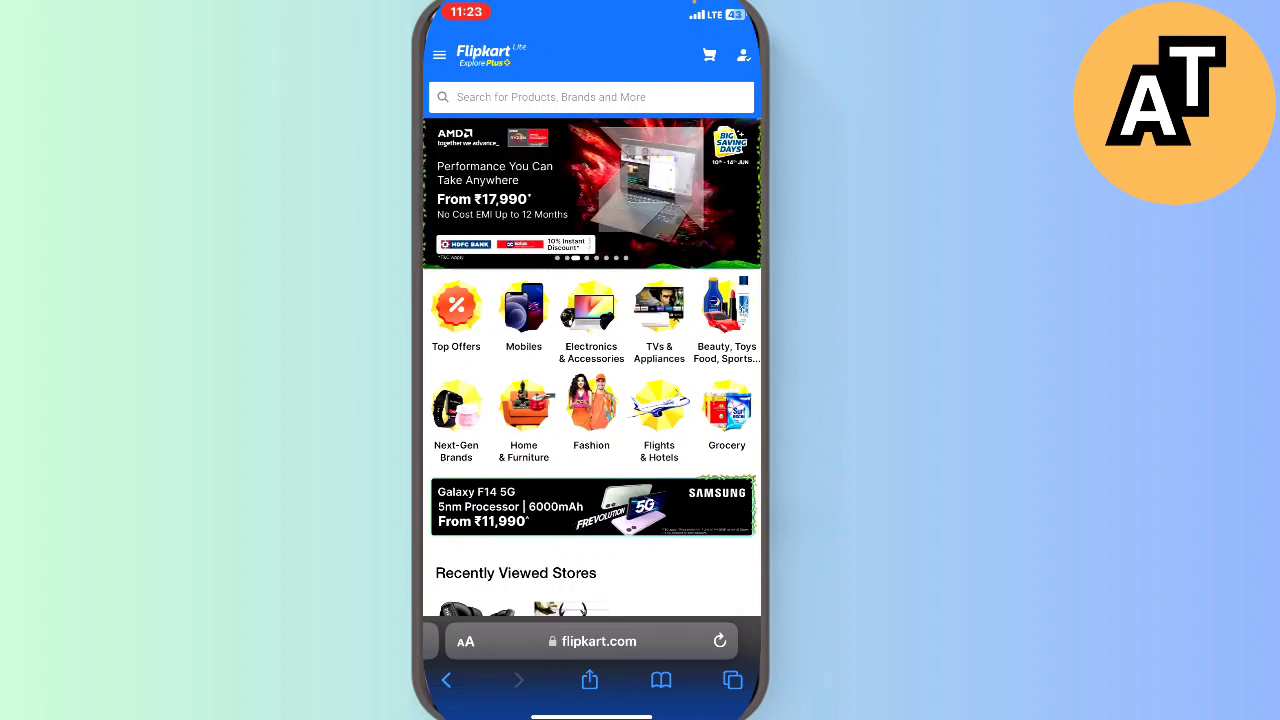
# Step: Go to account, then My Orders, and open the cancelled Mivi DuoPods K2 order
pyautogui.click(743, 55)
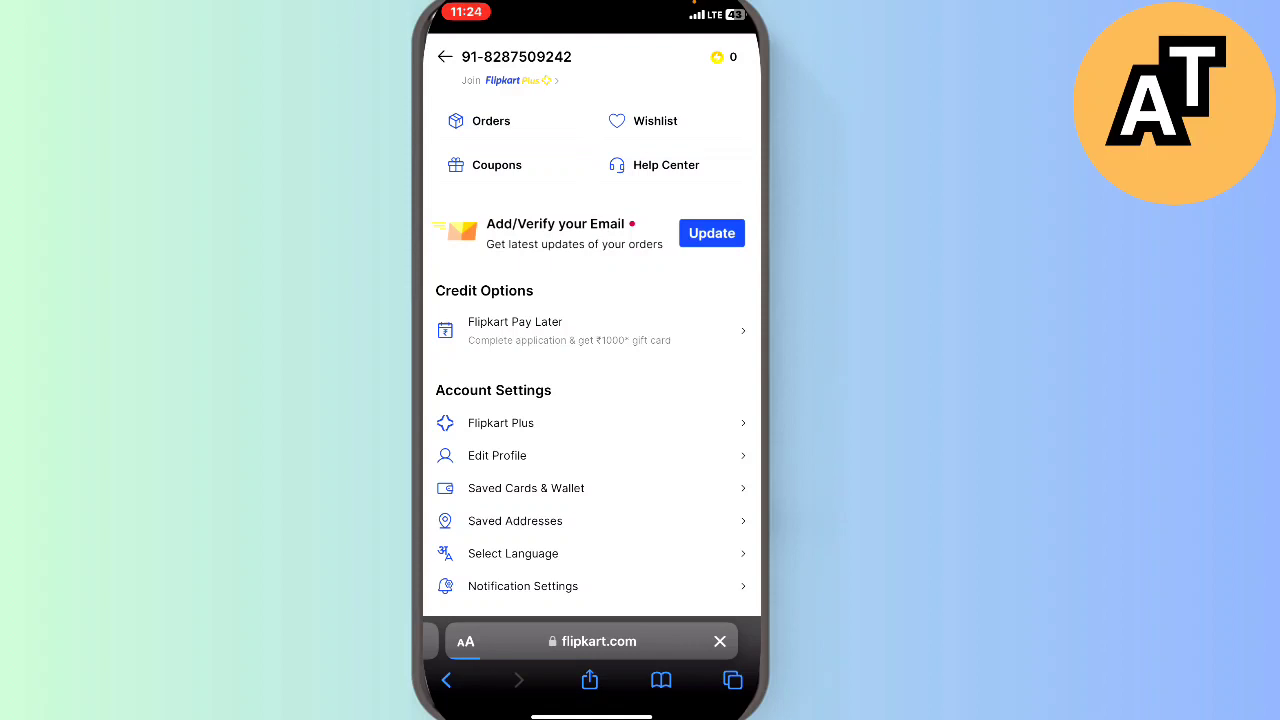
pyautogui.click(490, 120)
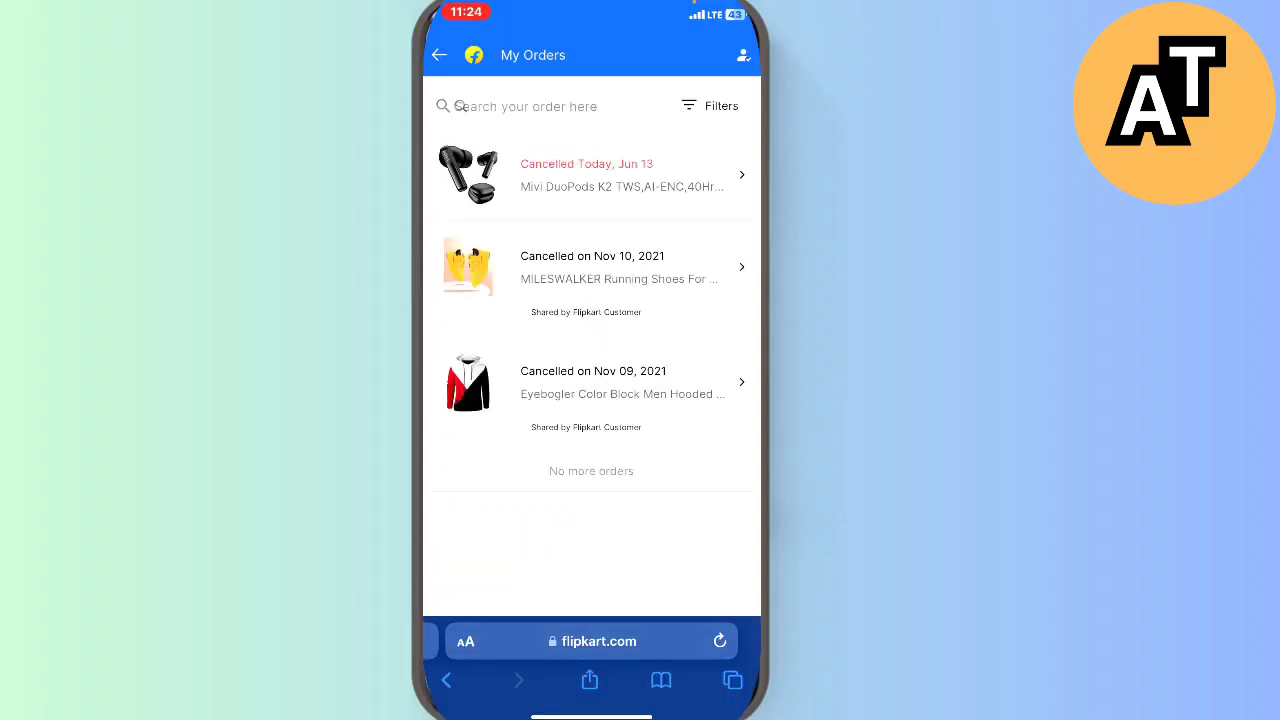
pyautogui.click(590, 175)
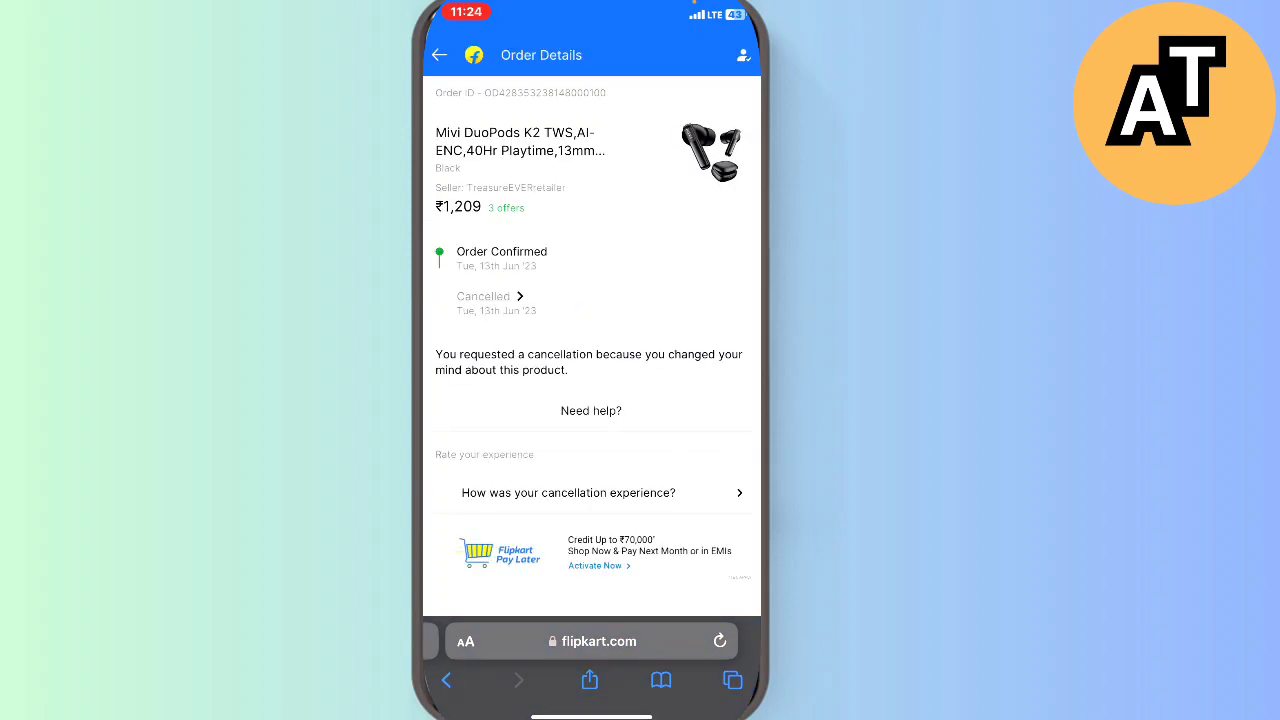
# Step: Scroll through the earbuds Order Details, then go back to My Orders
pyautogui.scroll(-3)
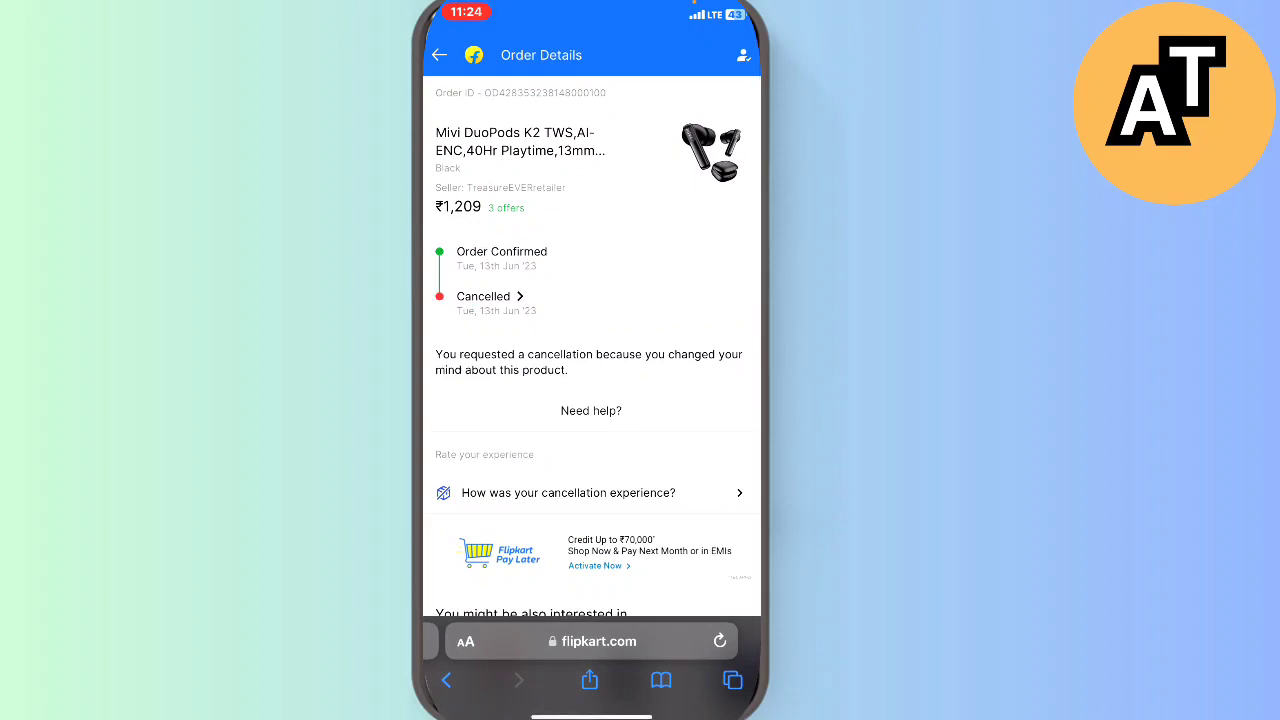
pyautogui.click(439, 55)
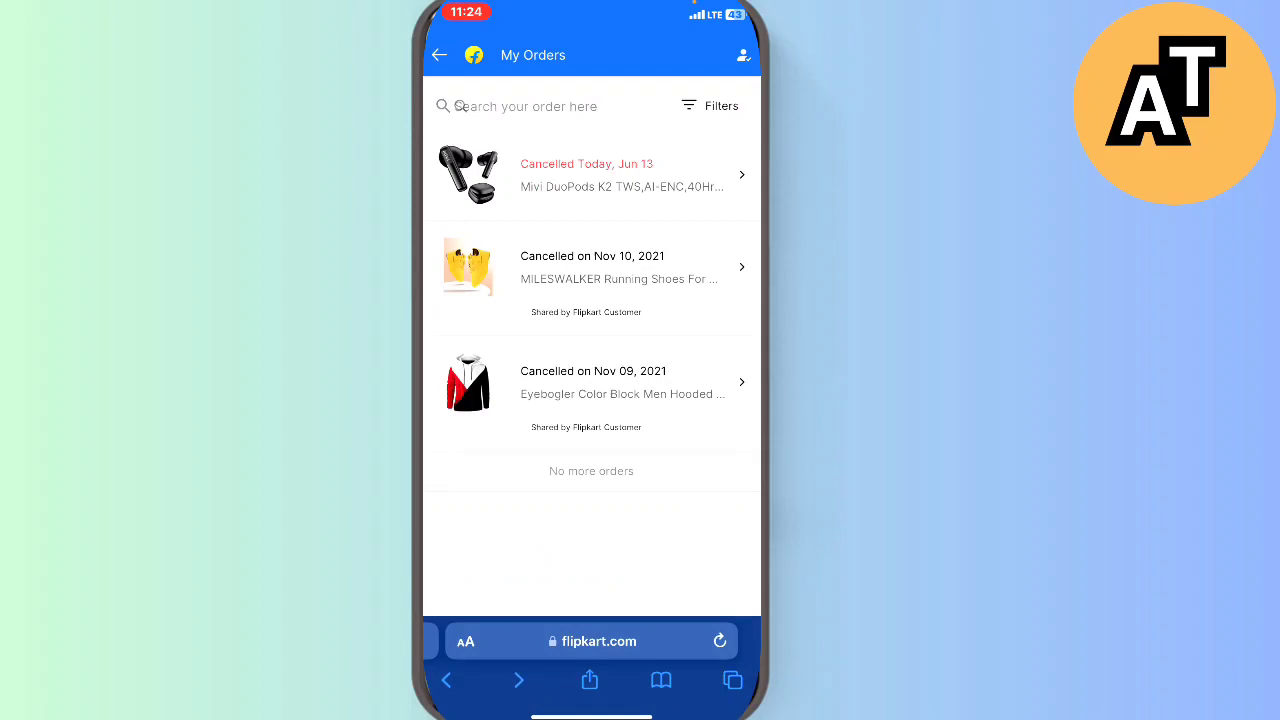
# Step: Open the MILESWALKER Running Shoes order and review its shipping and price details
pyautogui.click(591, 267)
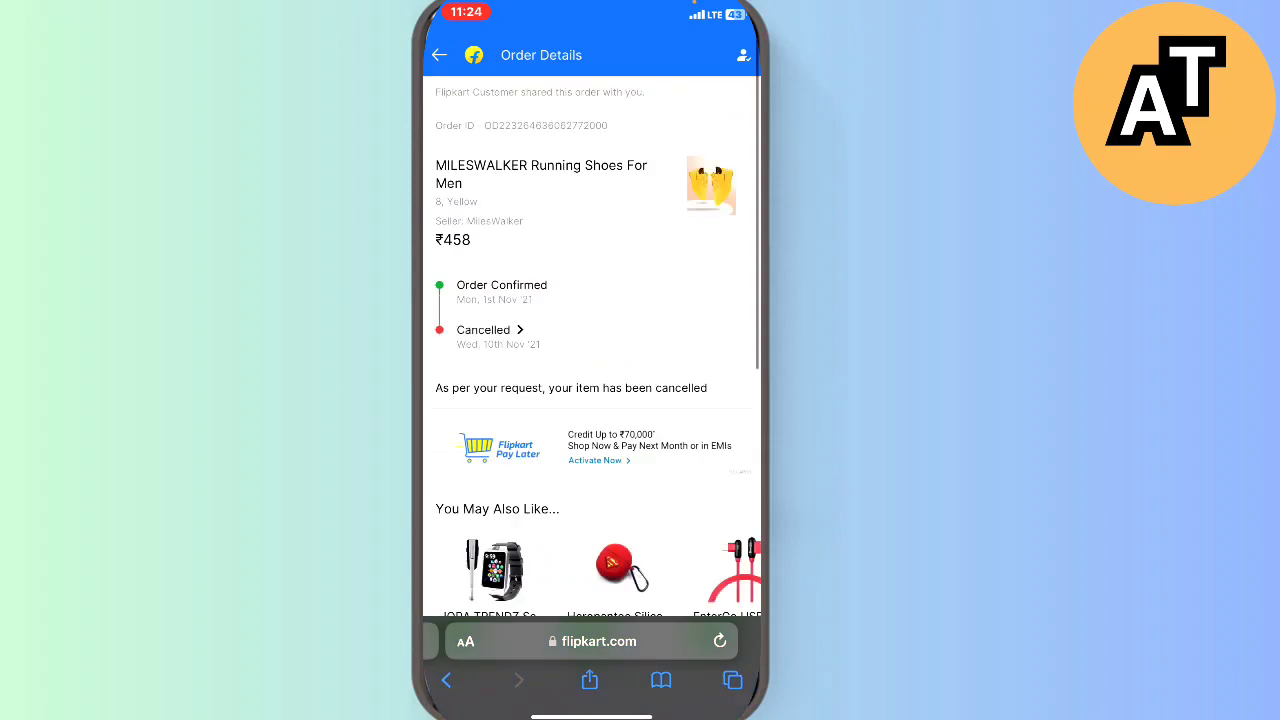
pyautogui.scroll(-3)
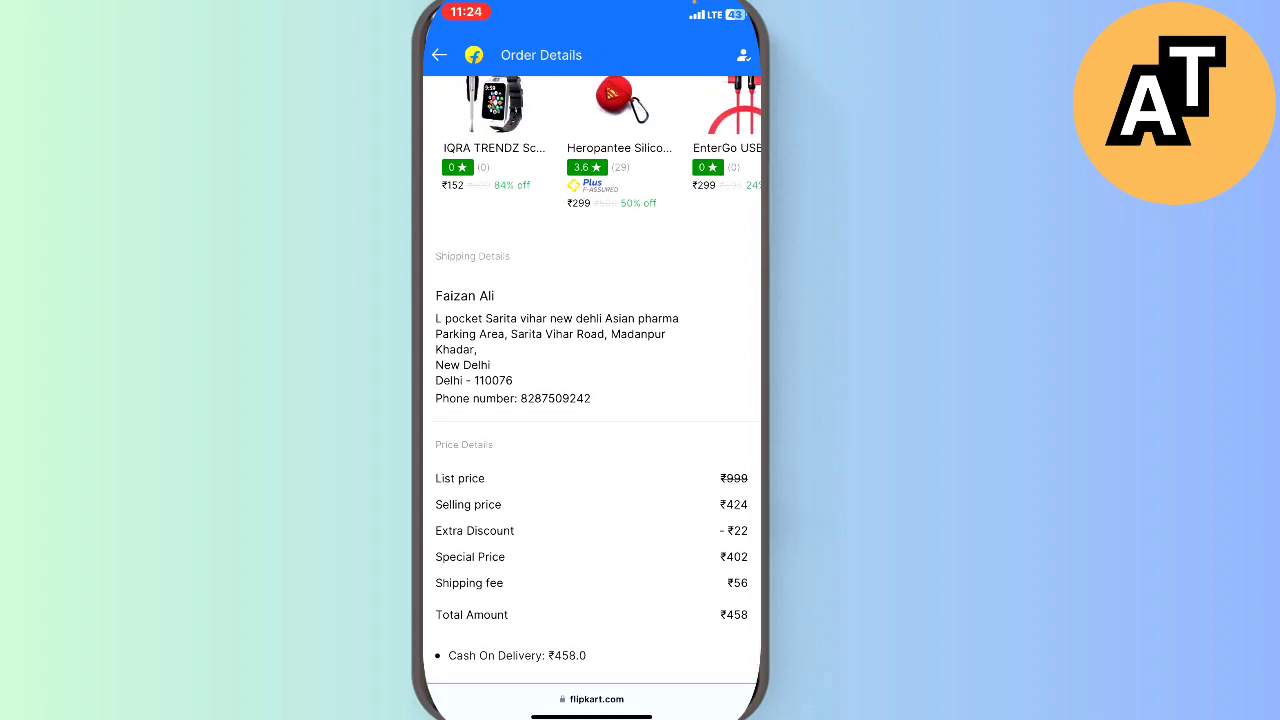
pyautogui.scroll(3)
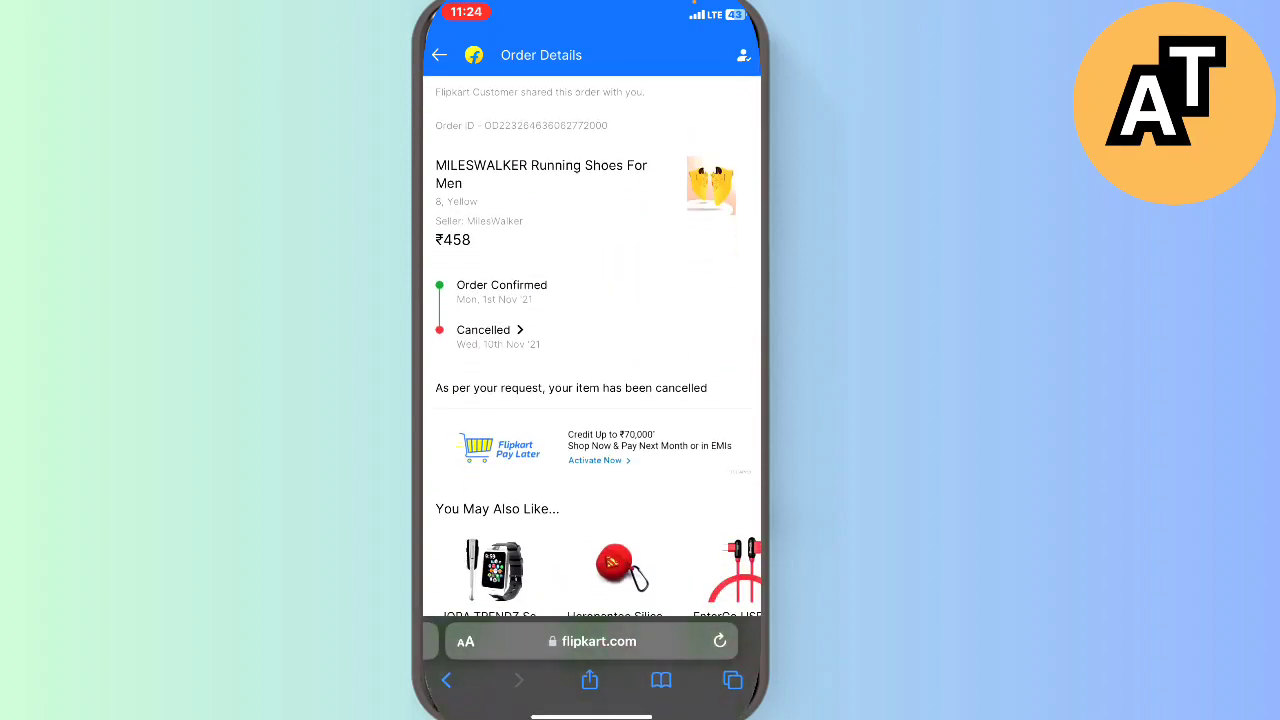